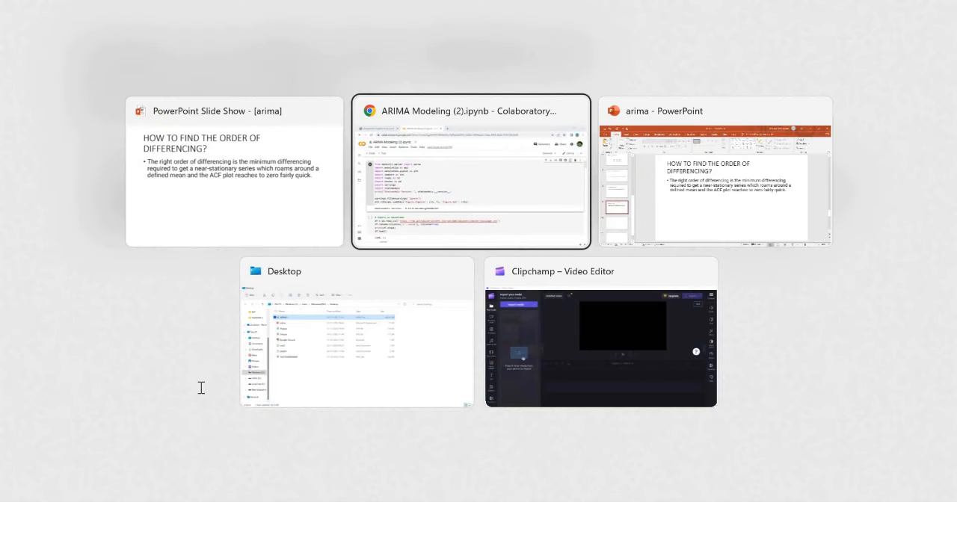
Bring the 'ARIMA Modeling (2).ipynb - Colaboratory' Chrome window to the front from Task View
click(470, 172)
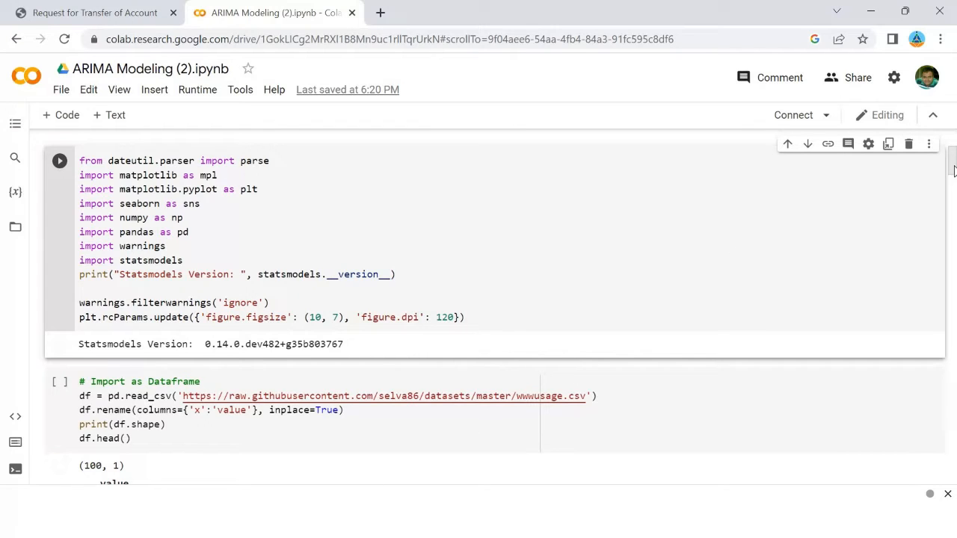
scroll(down, 3)
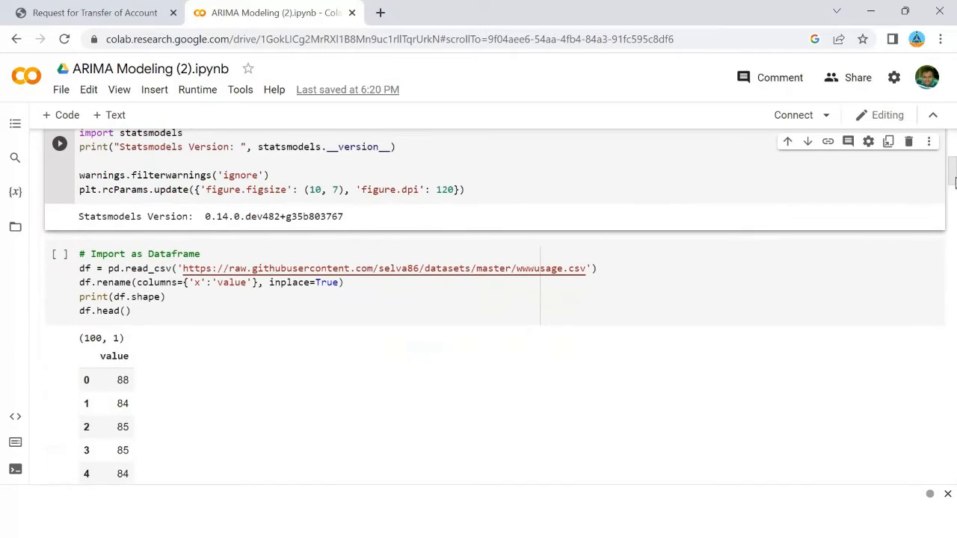
scroll(down, 3)
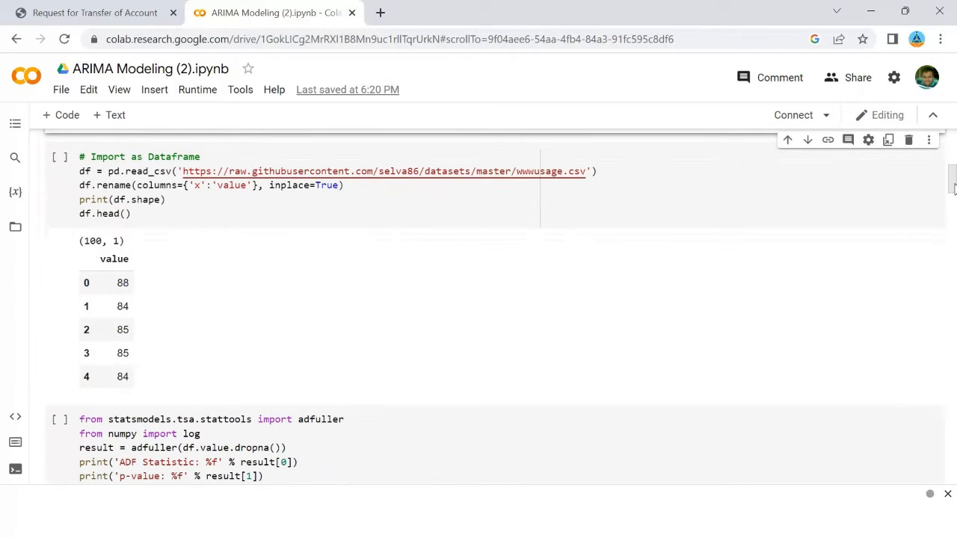
scroll(down, 3)
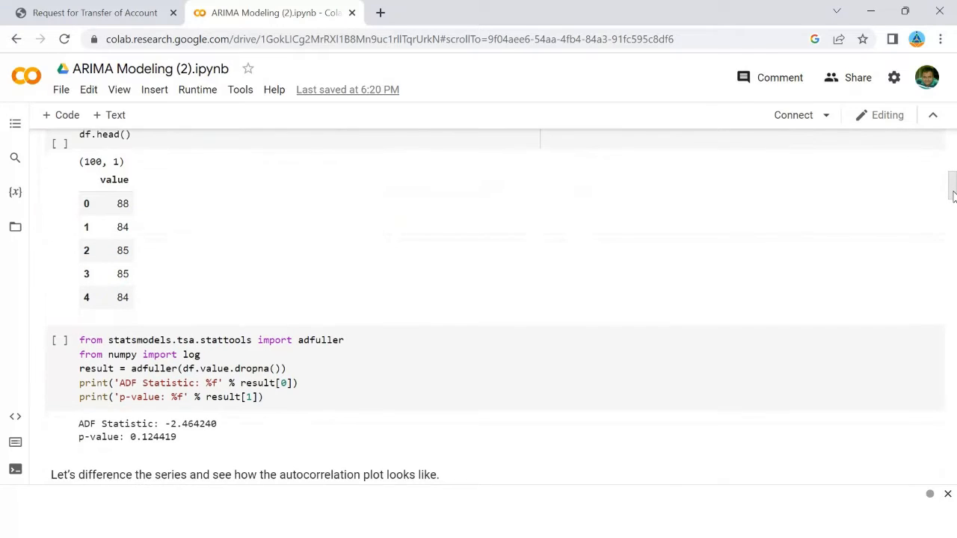
scroll(down, 3)
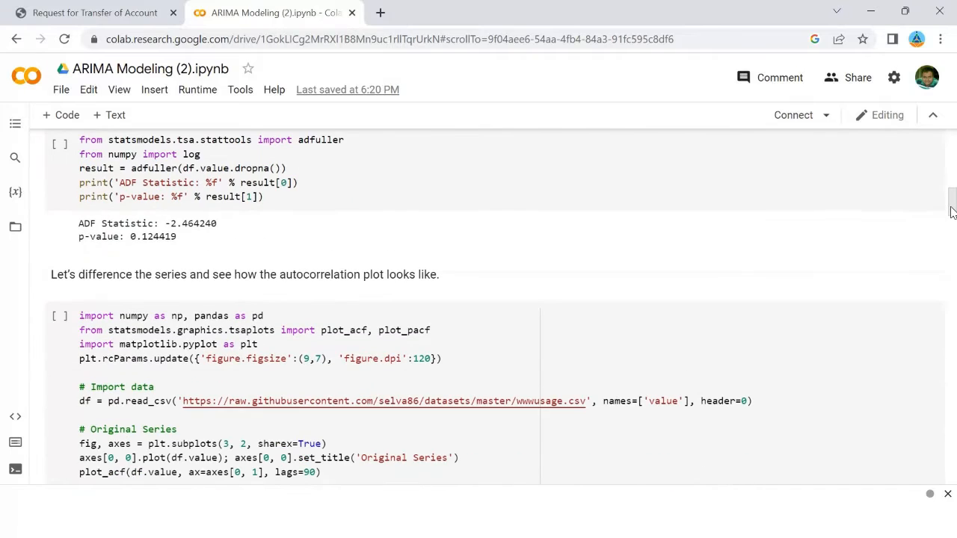
scroll(down, 3)
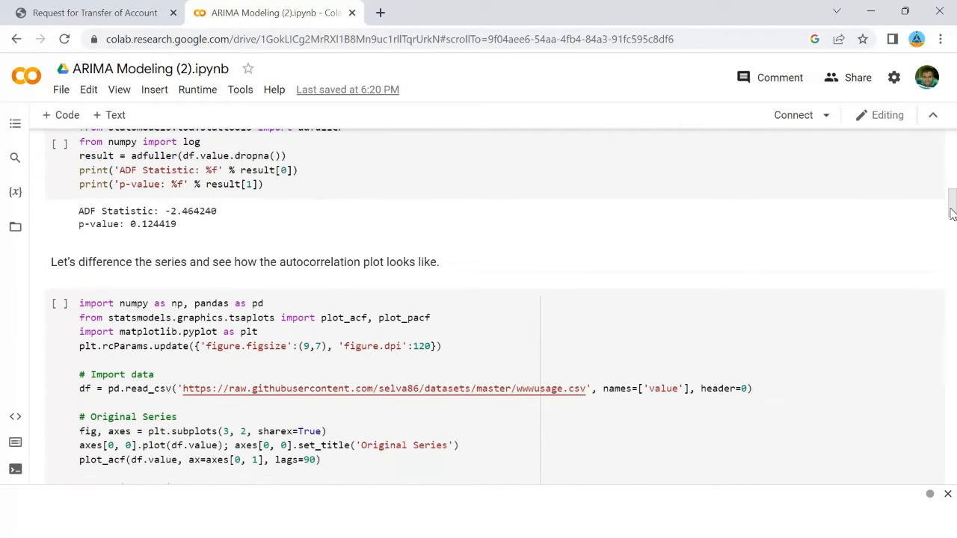
scroll(down, 3)
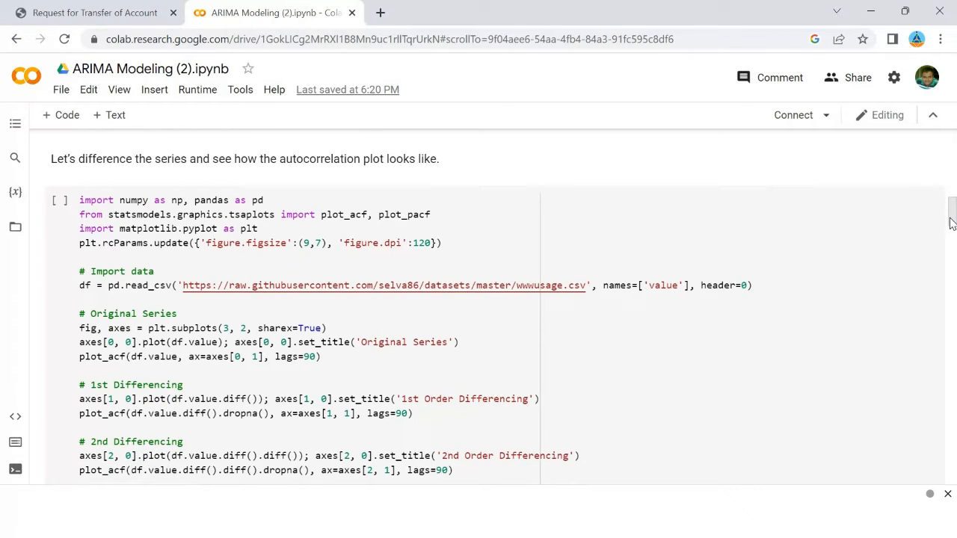
scroll(down, 3)
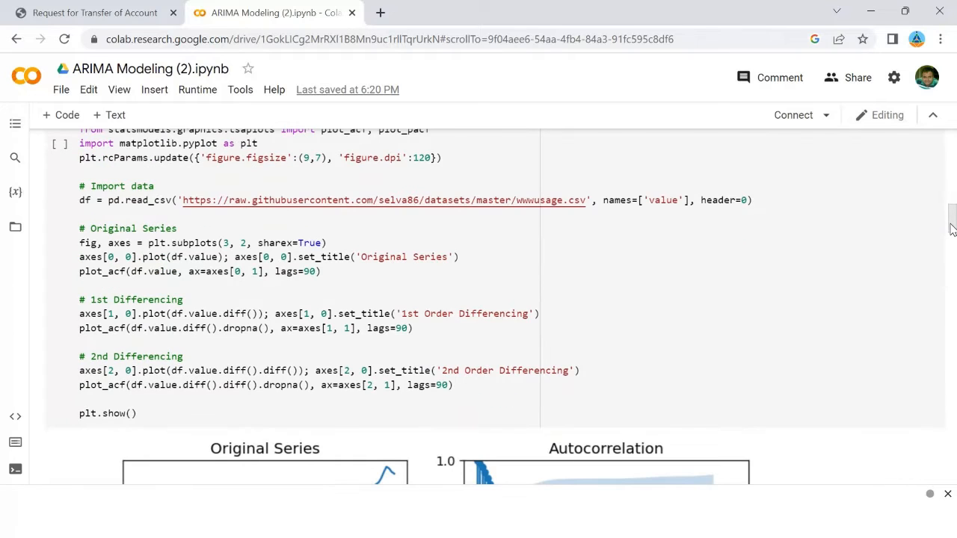
scroll(down, 3)
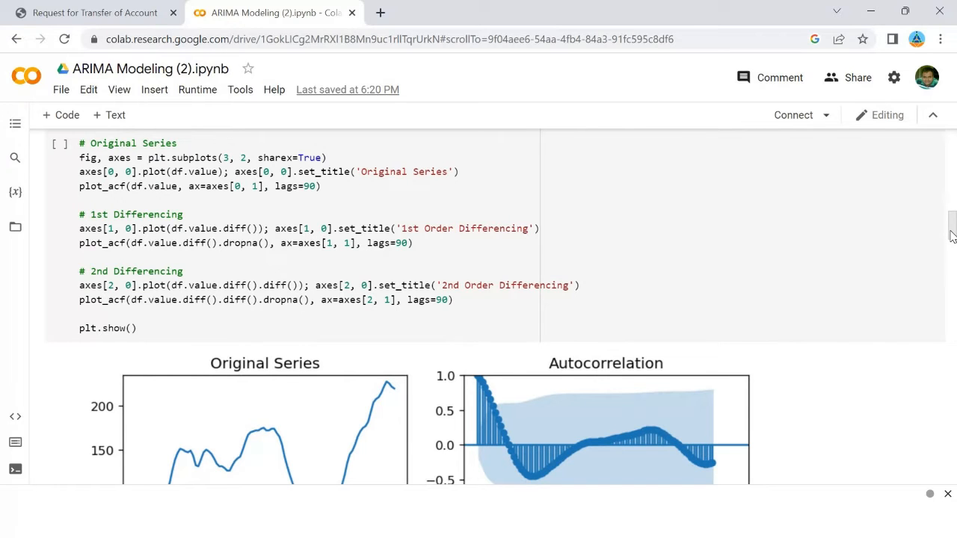
scroll(up, 3)
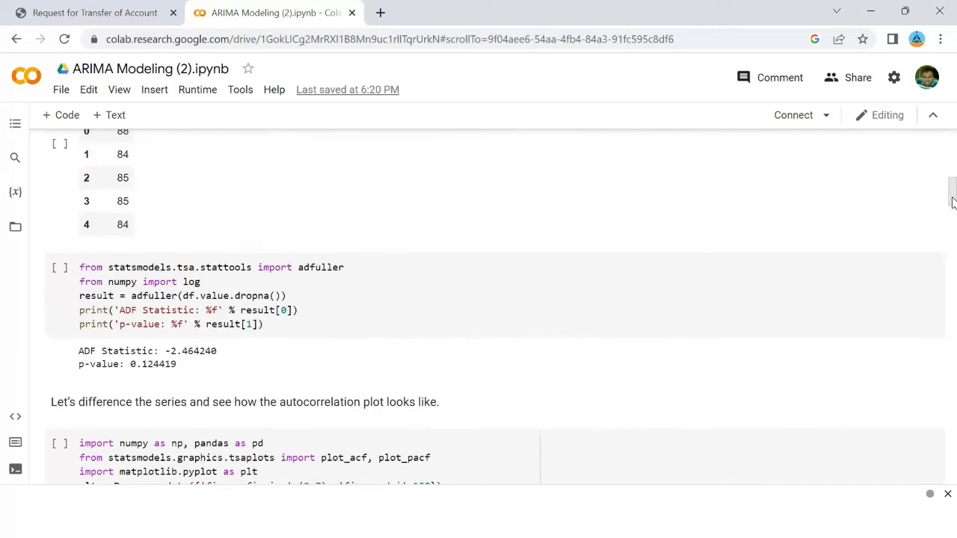
scroll(down, 3)
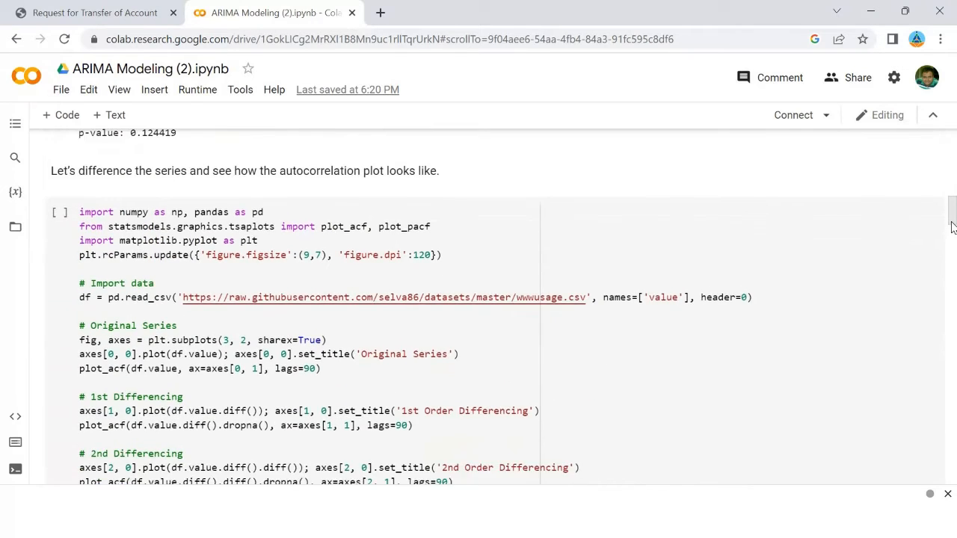
scroll(down, 3)
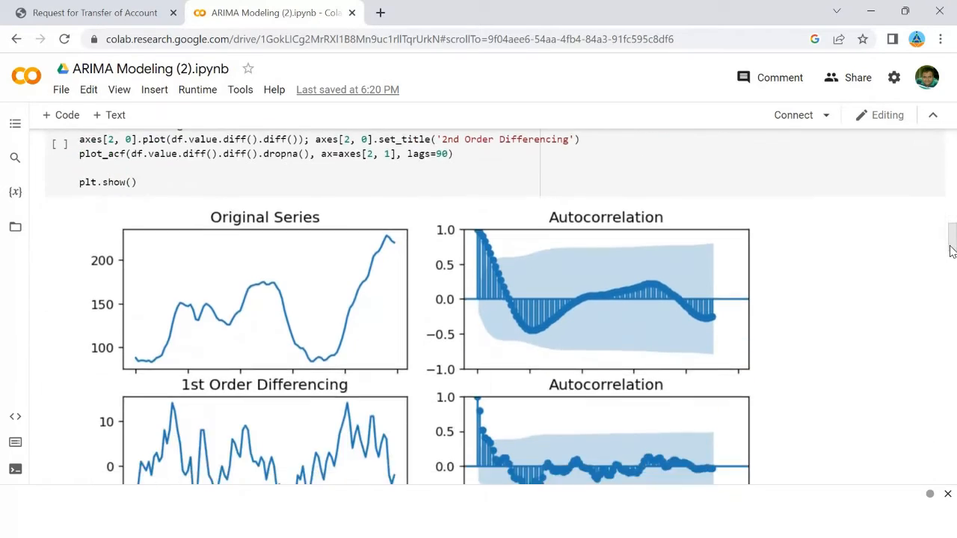
scroll(down, 3)
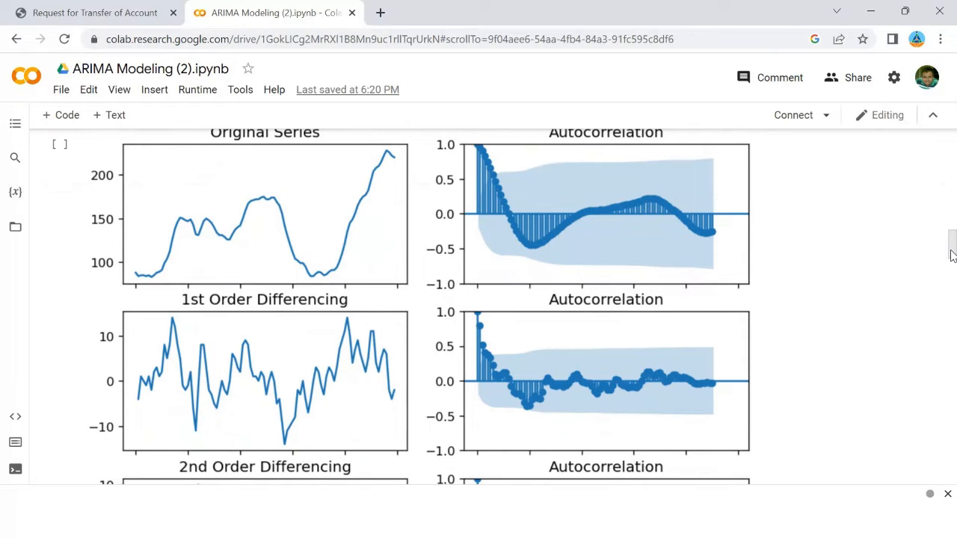
scroll(down, 3)
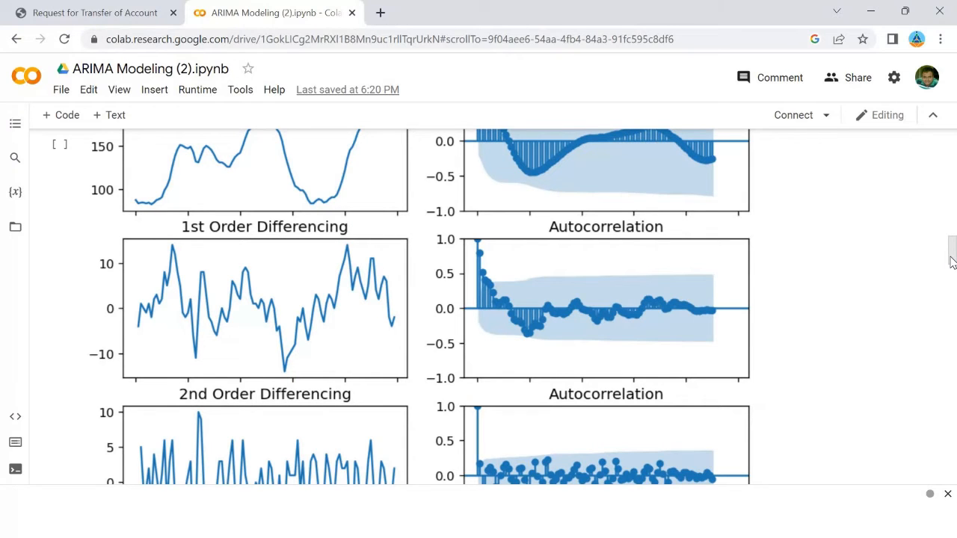
scroll(down, 3)
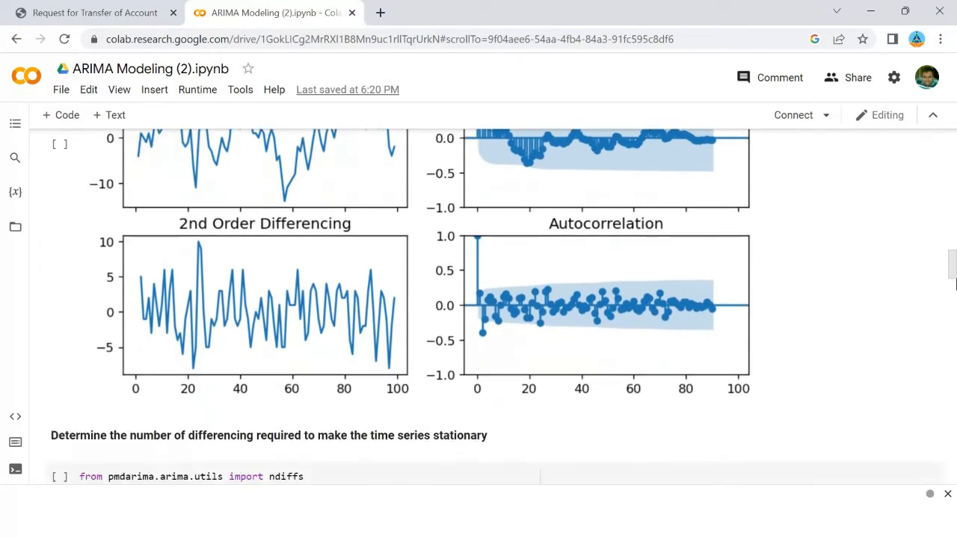
scroll(down, 3)
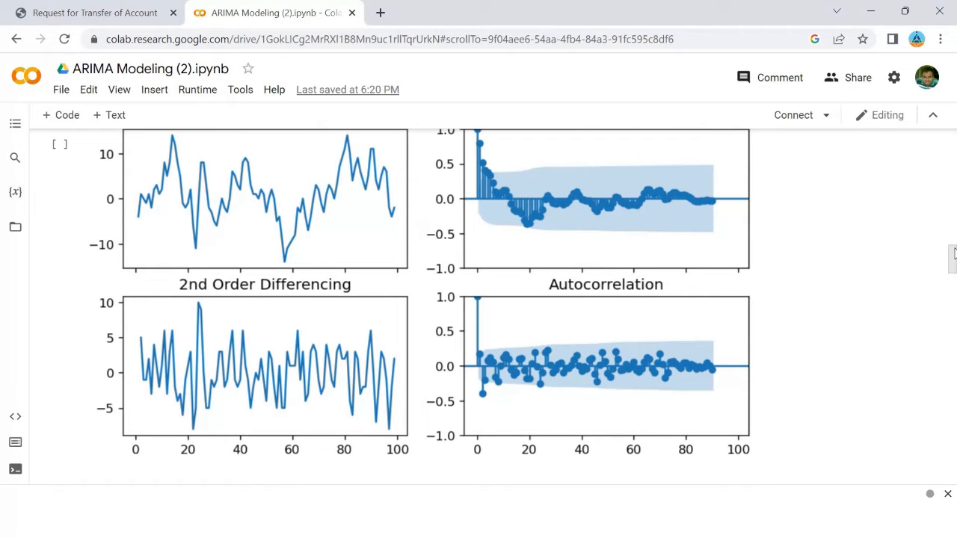
scroll(up, 3)
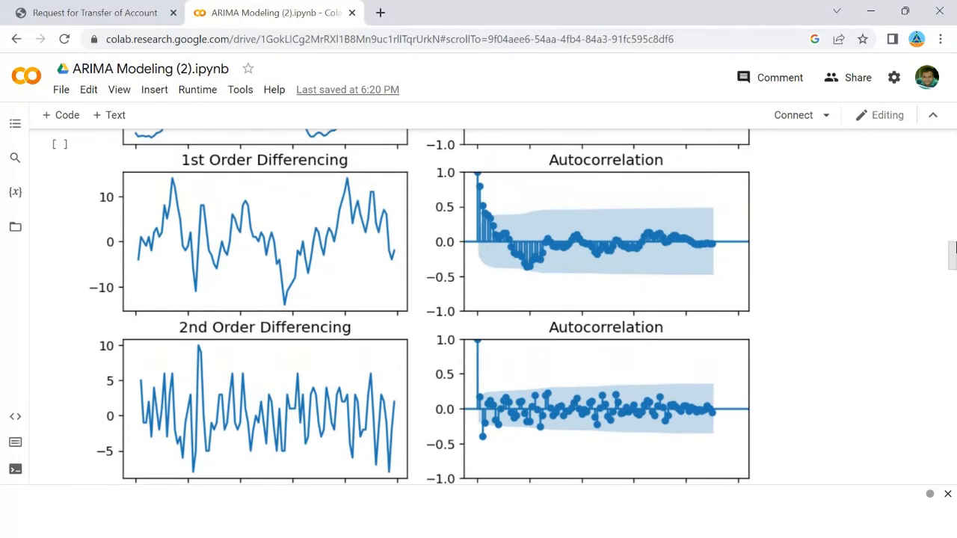
scroll(up, 3)
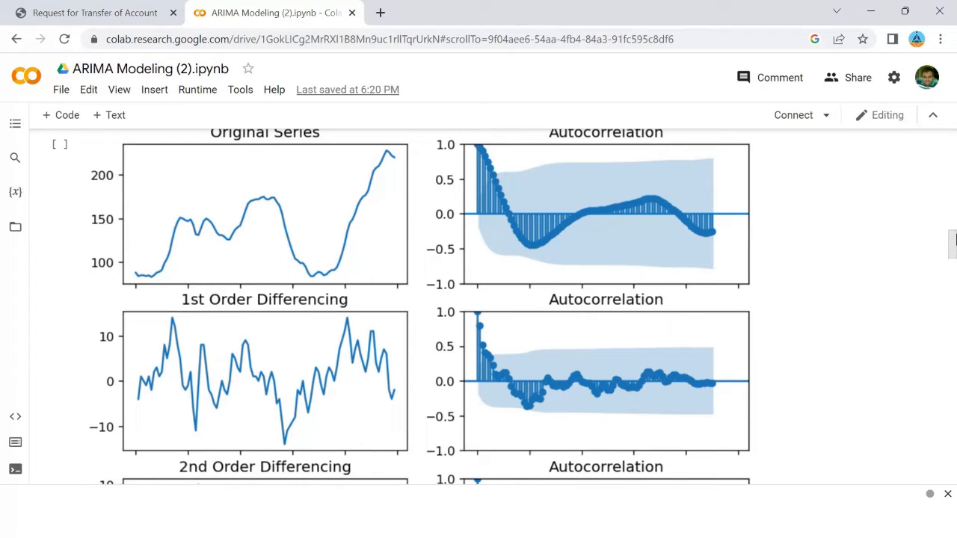
scroll(down, 3)
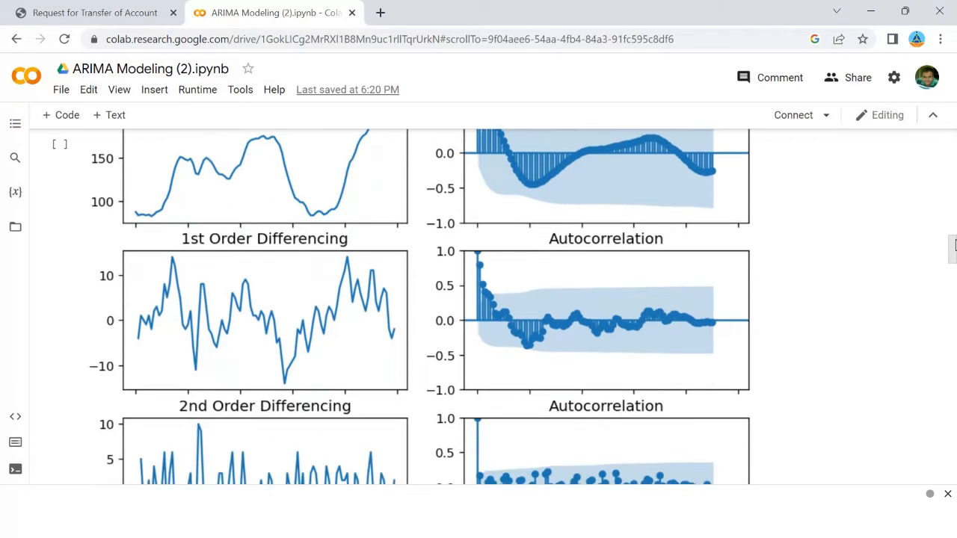
scroll(down, 3)
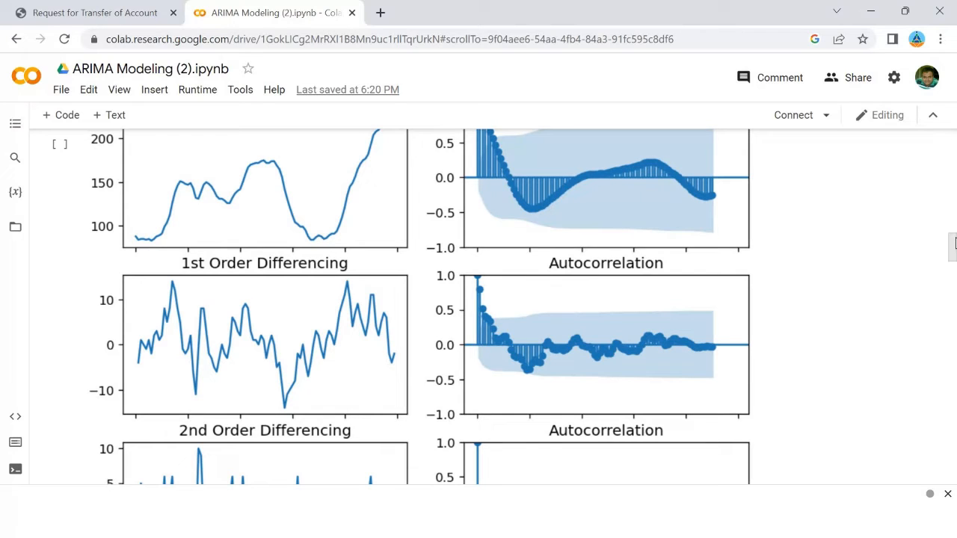
scroll(down, 3)
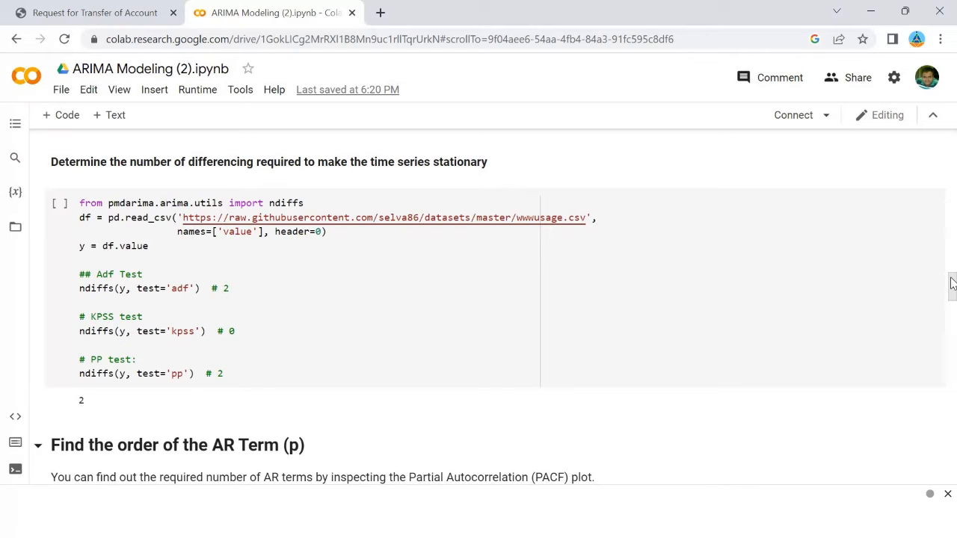
scroll(down, 3)
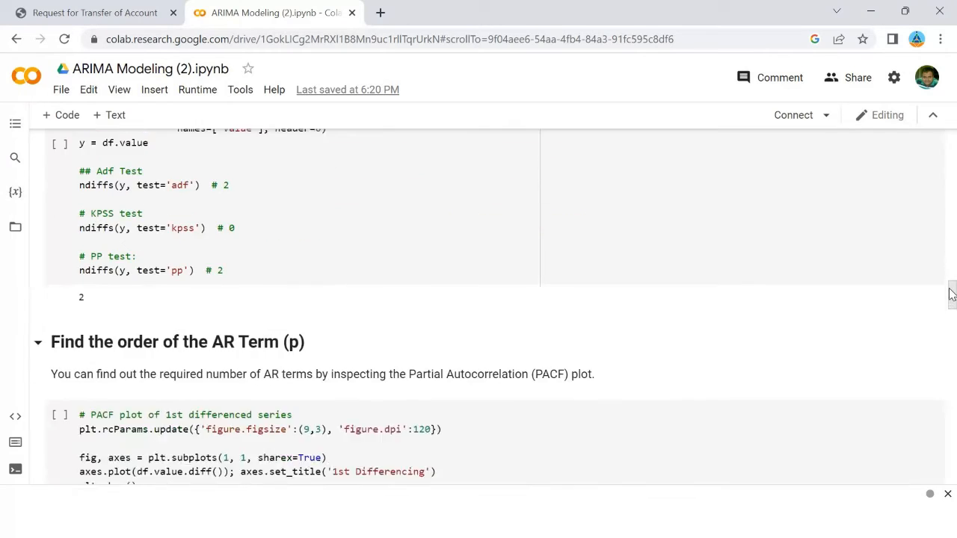
scroll(down, 3)
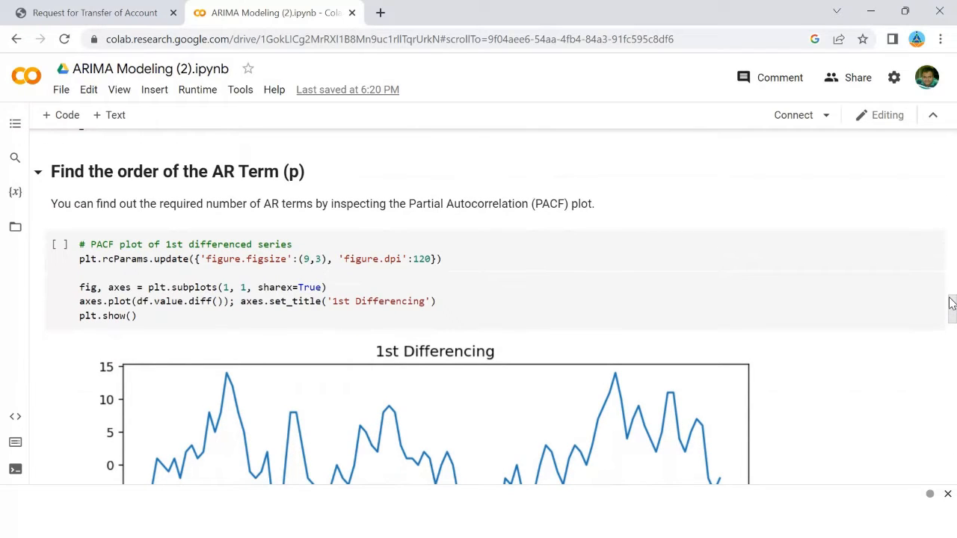
scroll(up, 3)
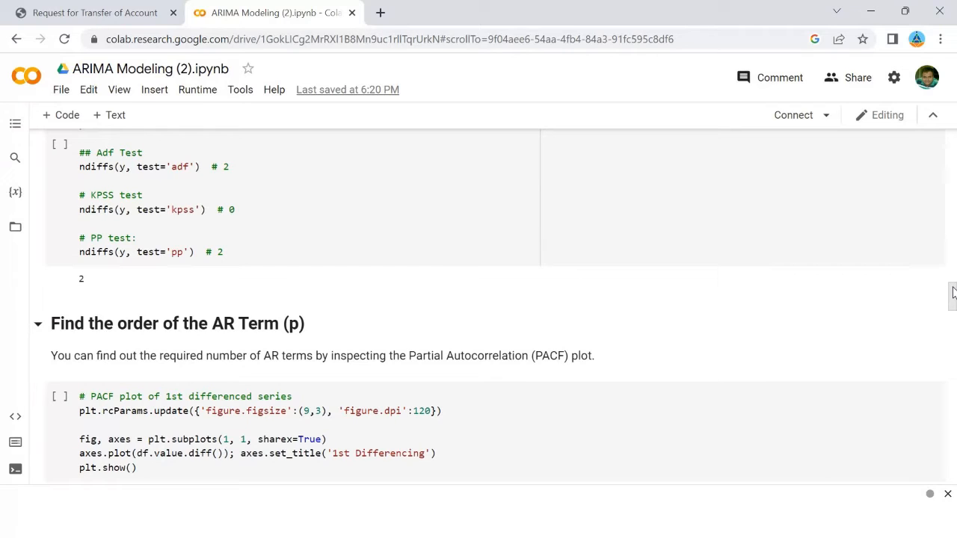
scroll(down, 3)
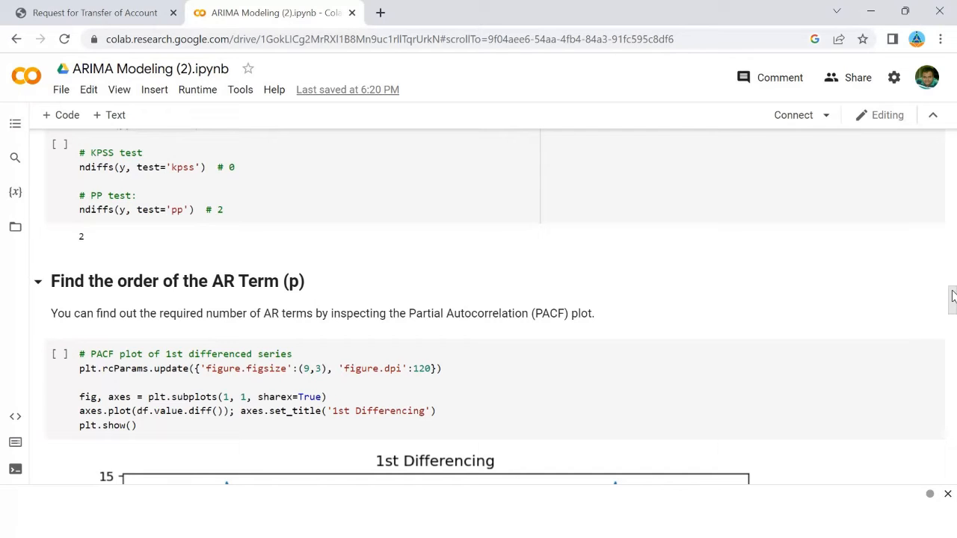
scroll(down, 3)
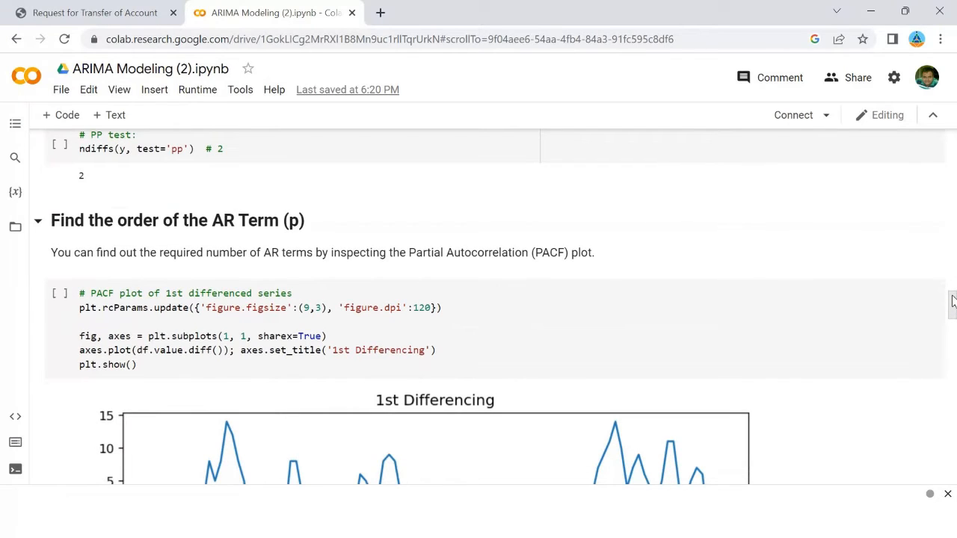
scroll(down, 3)
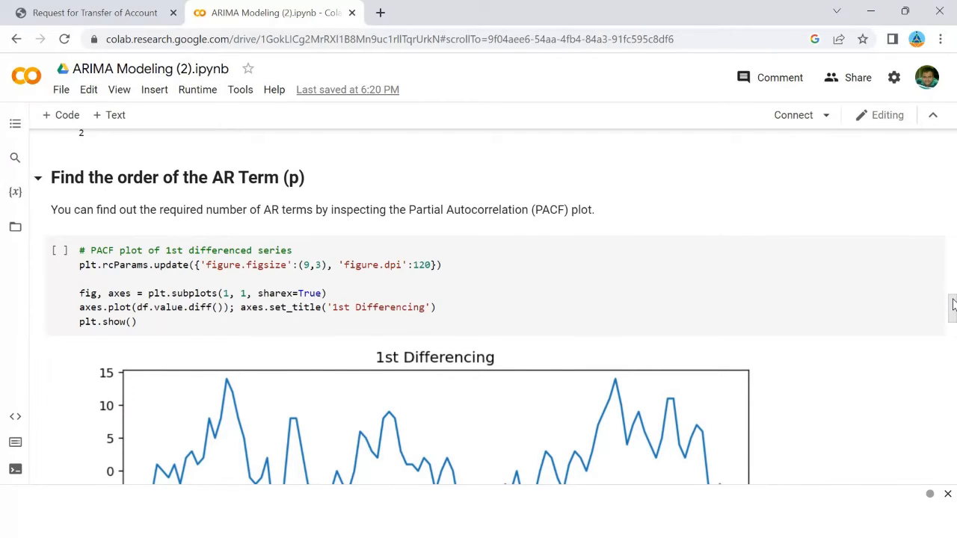
scroll(down, 3)
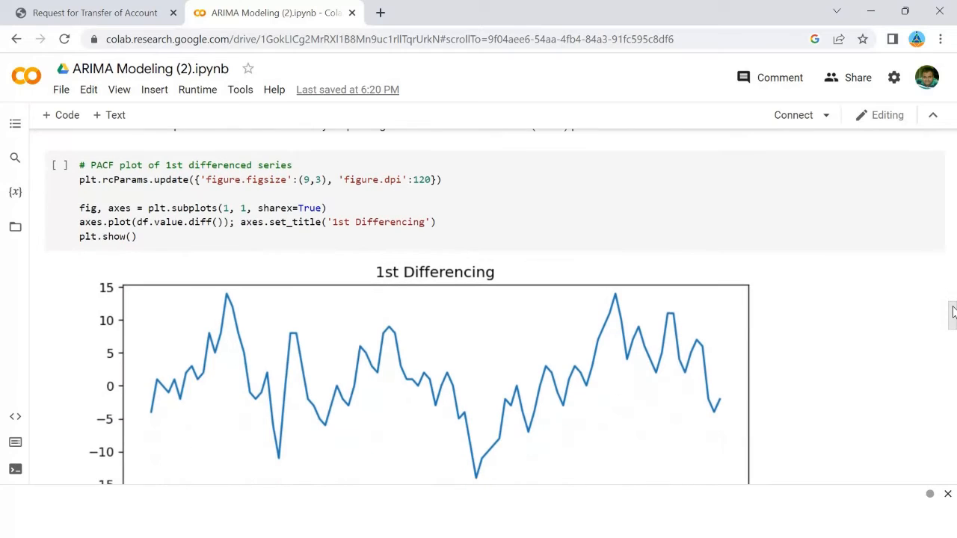
scroll(up, 3)
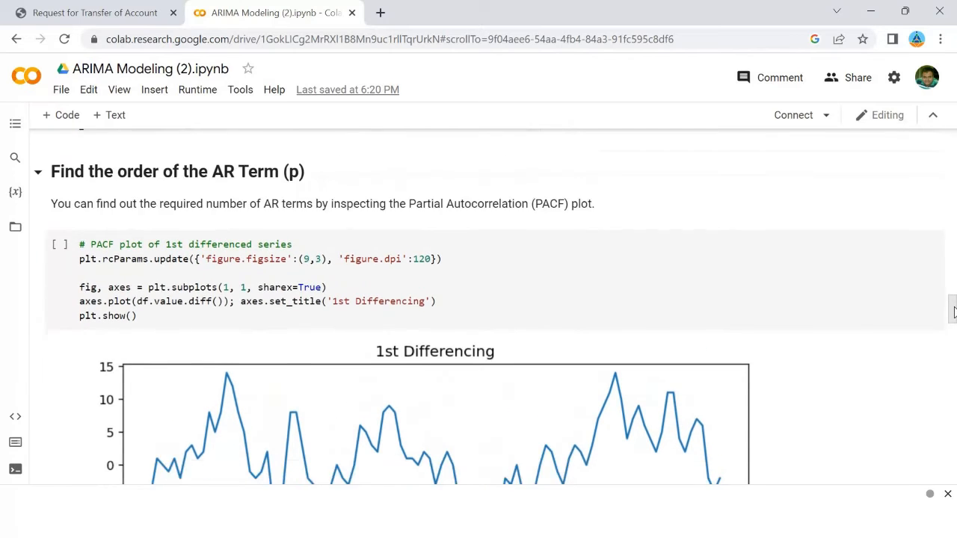
scroll(down, 3)
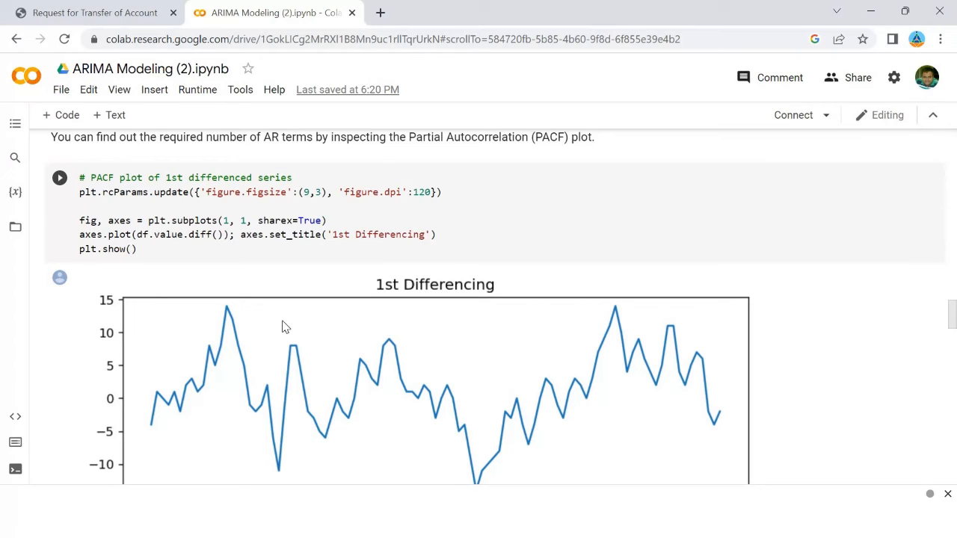
mouse_move(897, 380)
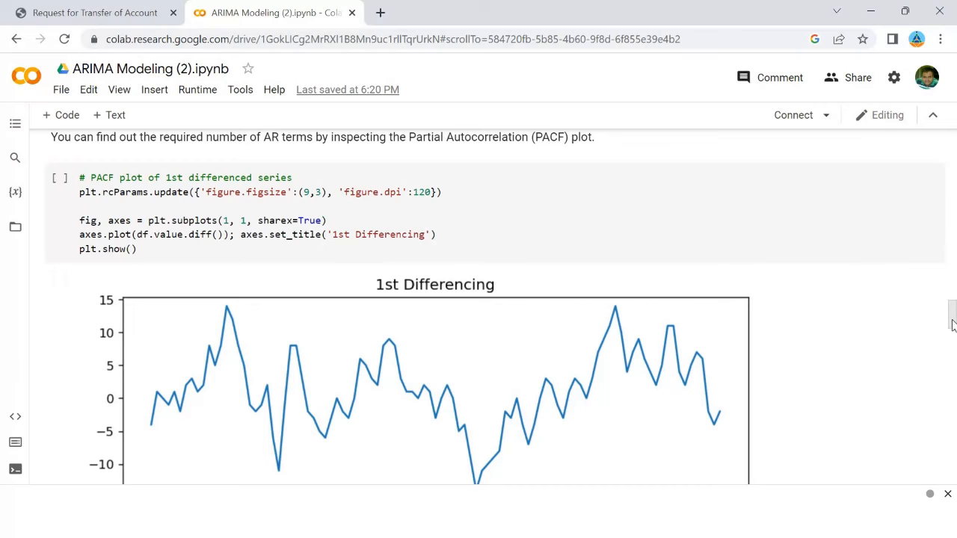
Scroll past the 1st Differencing plot to the PACF output and its note choosing p = 1
scroll(down, 3)
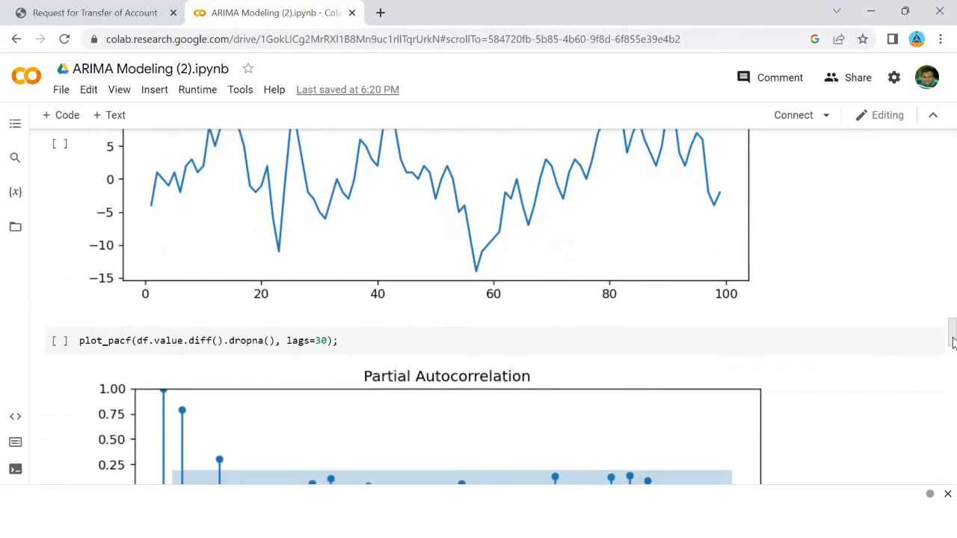
scroll(down, 3)
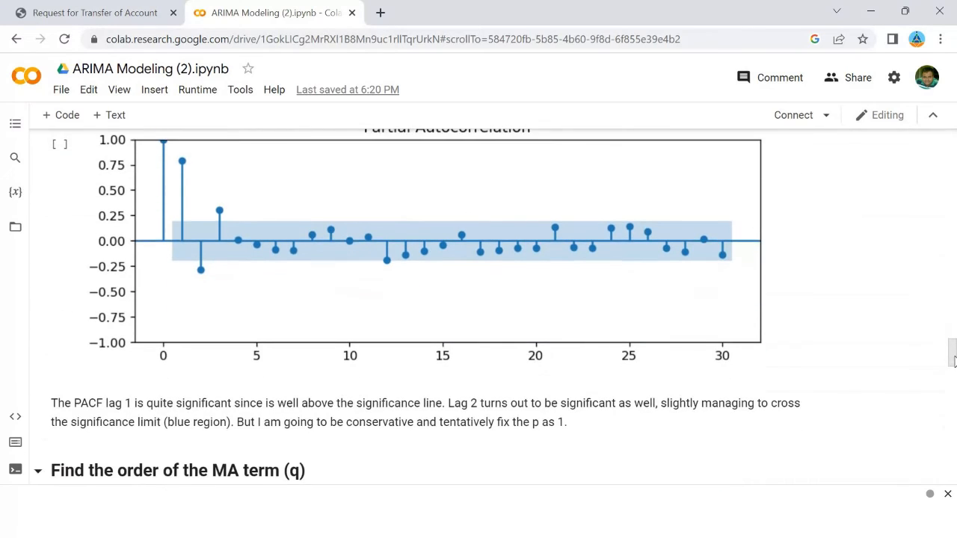
scroll(down, 3)
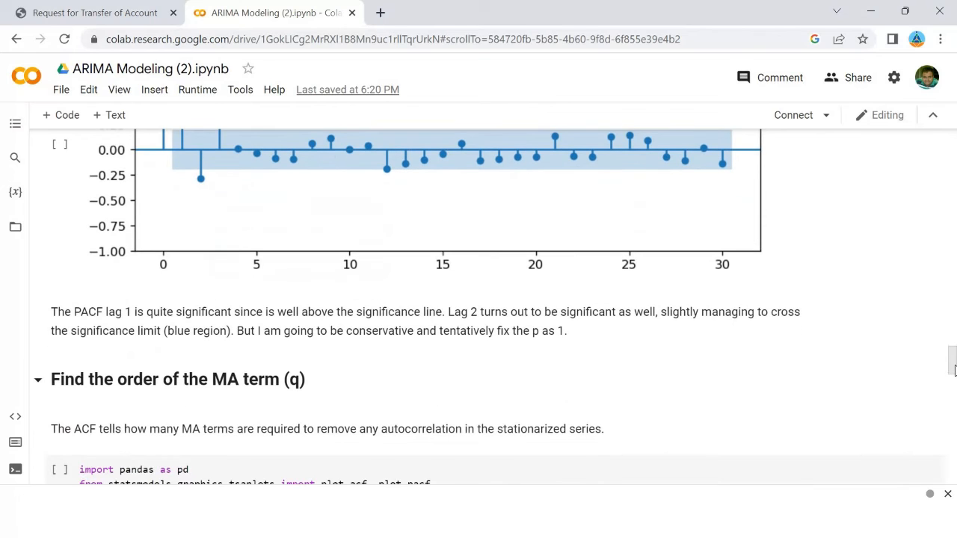
scroll(down, 3)
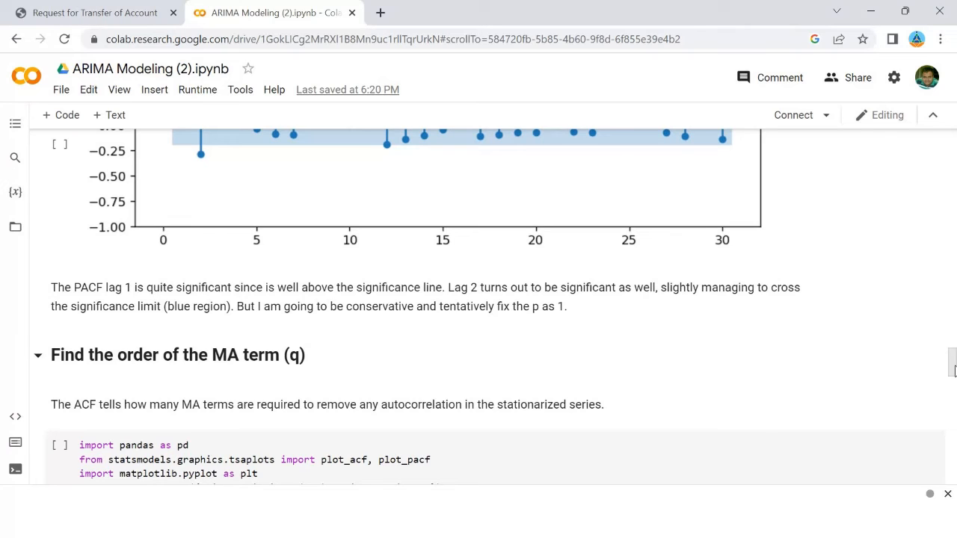
scroll(up, 3)
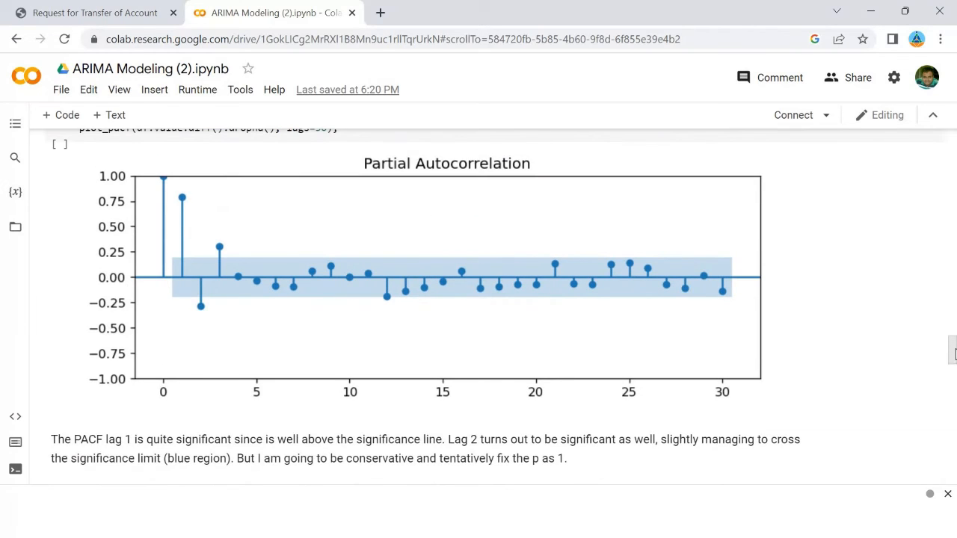
scroll(up, 3)
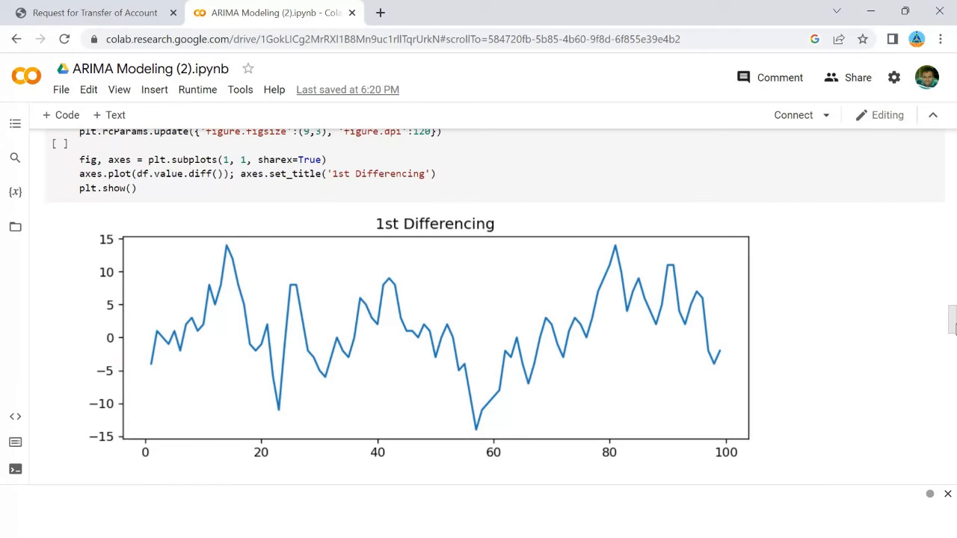
scroll(down, 3)
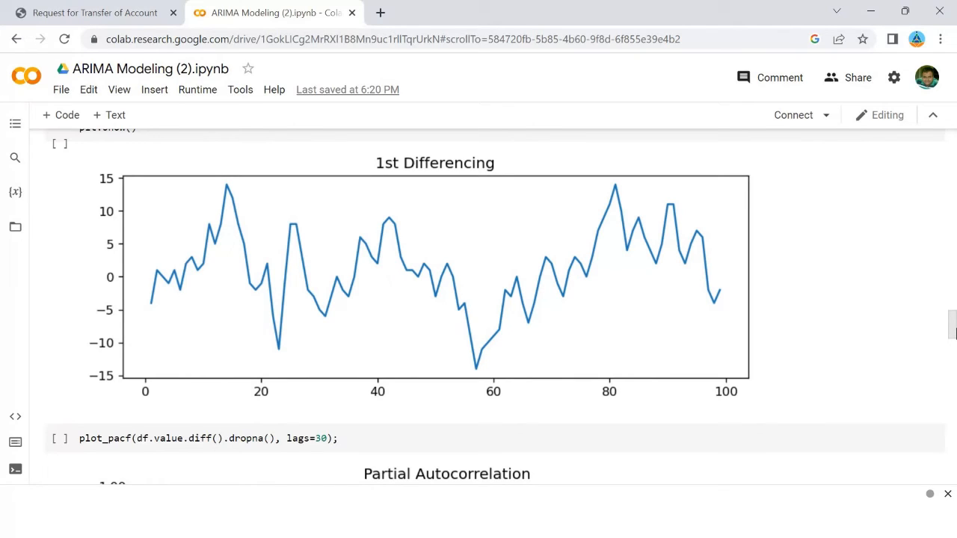
scroll(down, 3)
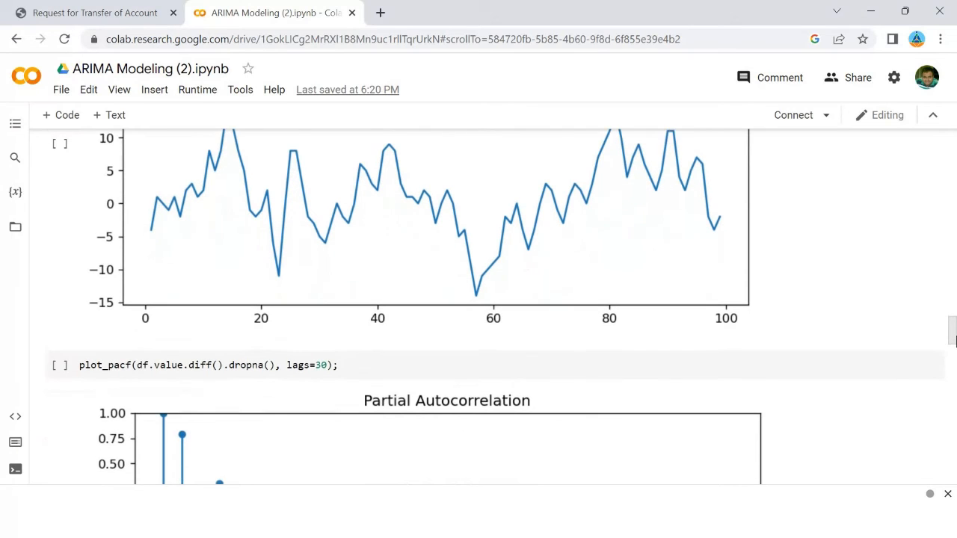
scroll(down, 3)
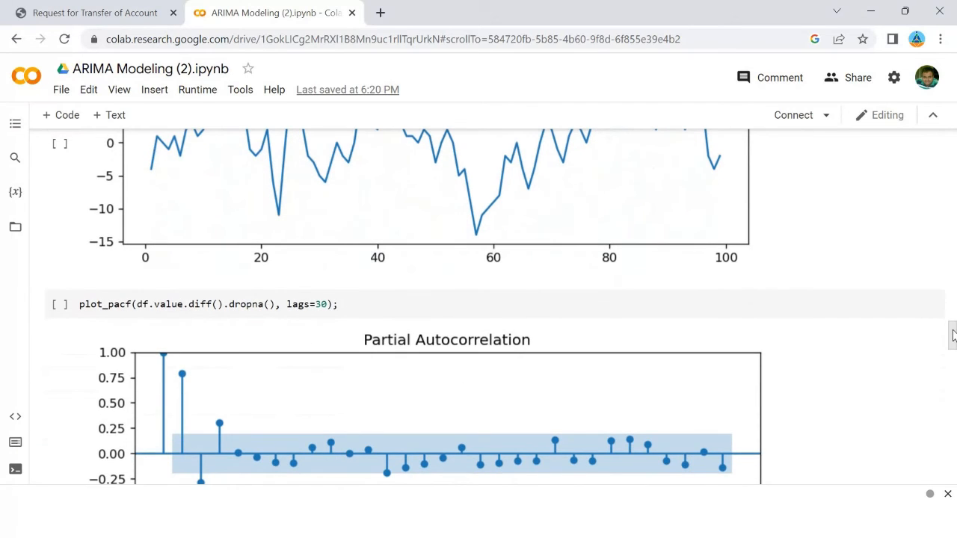
scroll(down, 3)
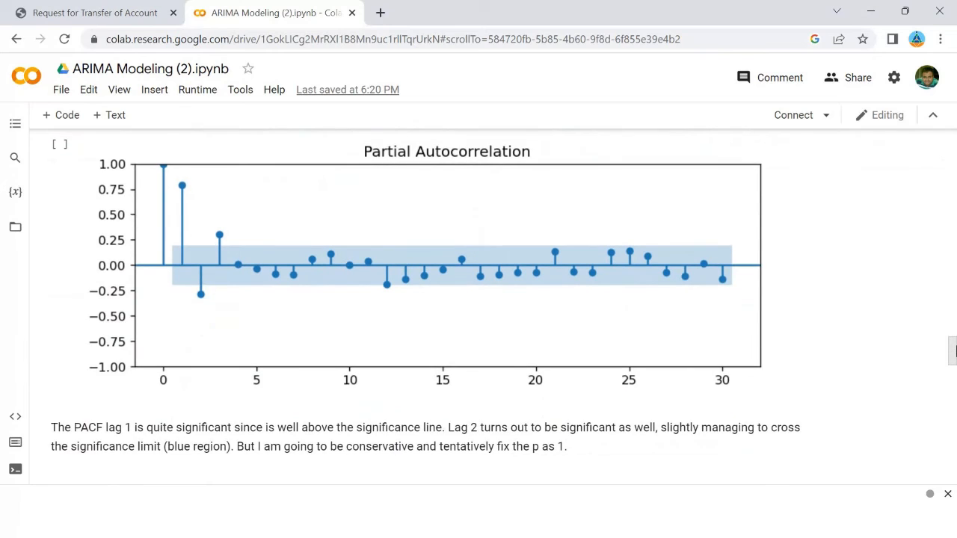
scroll(down, 3)
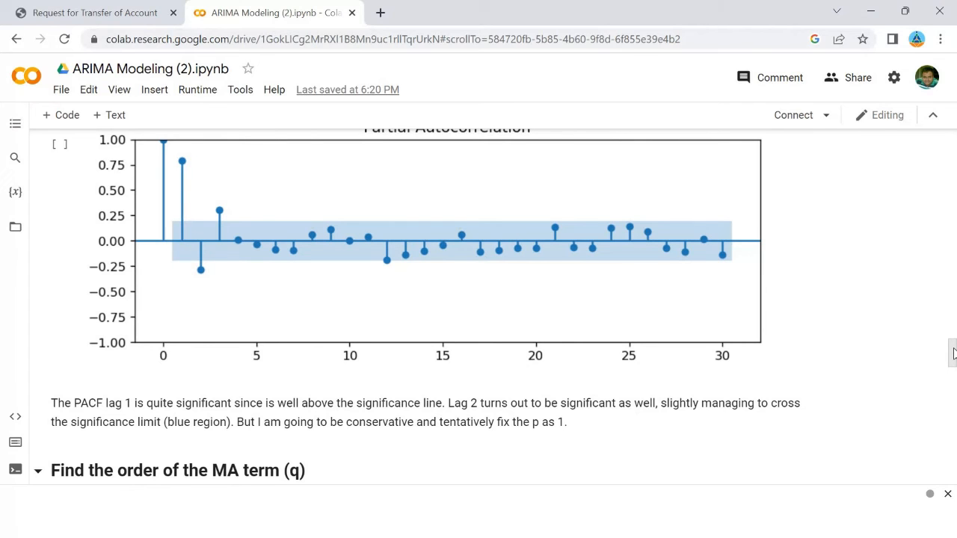
Scroll to 'Find the order of the MA term (q)' and view the plot_acf autocorrelation output
scroll(down, 3)
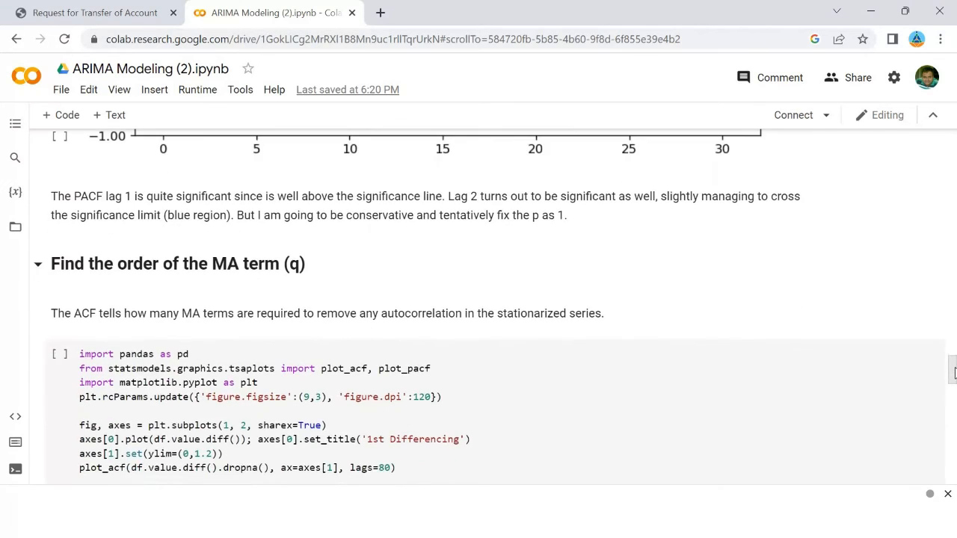
scroll(down, 3)
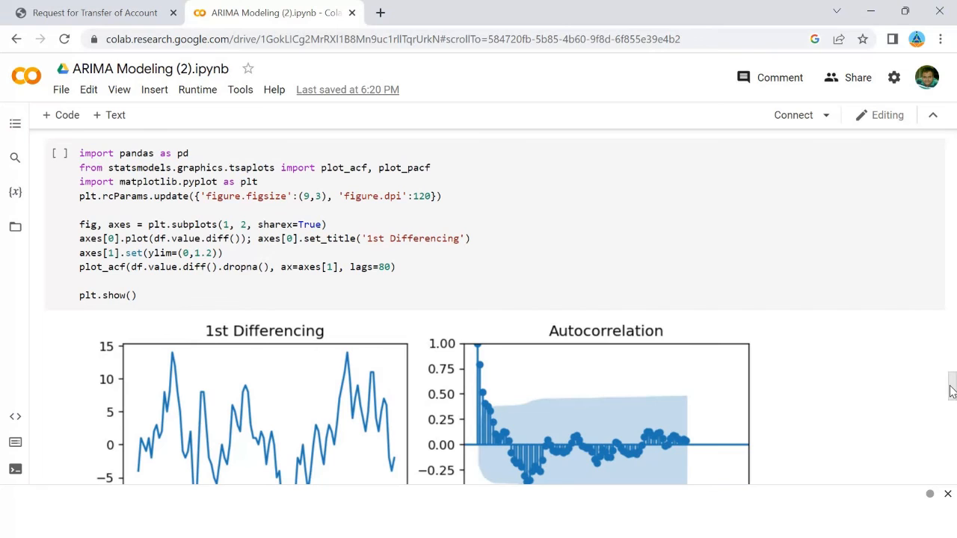
scroll(down, 3)
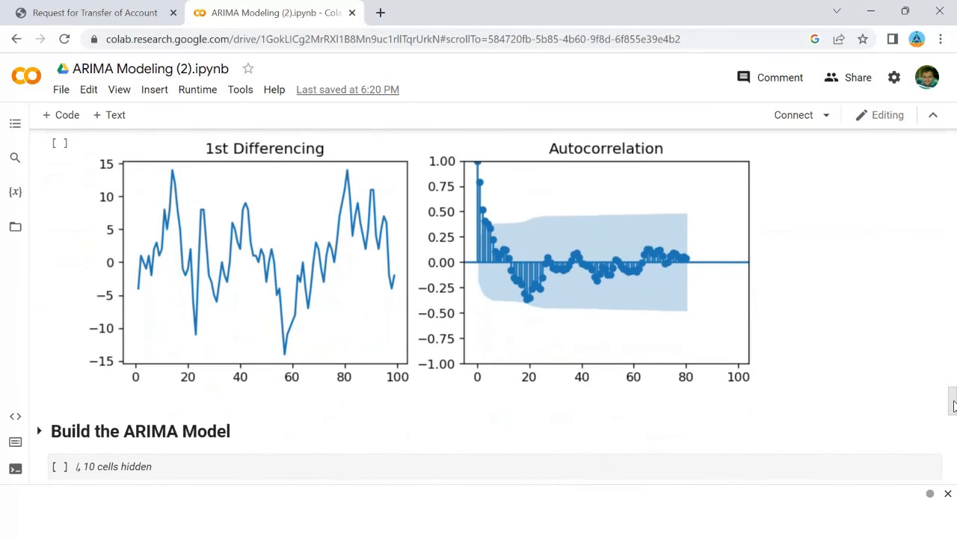